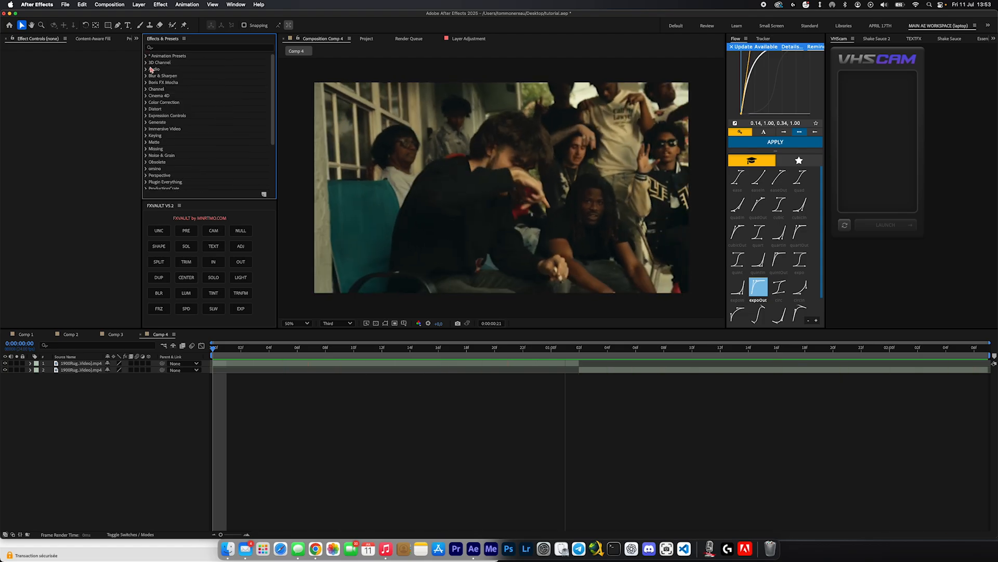
Review the two-clip footage in Comp 4 around the cut and return to the early frames
{"action": "left_click", "coordinate": [467, 347]}
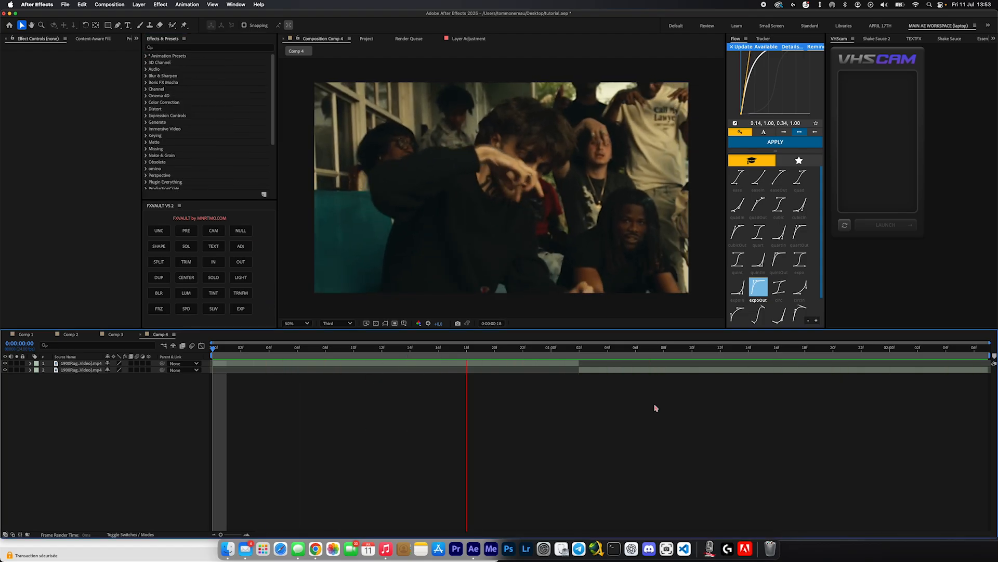
{"action": "left_click", "coordinate": [486, 347]}
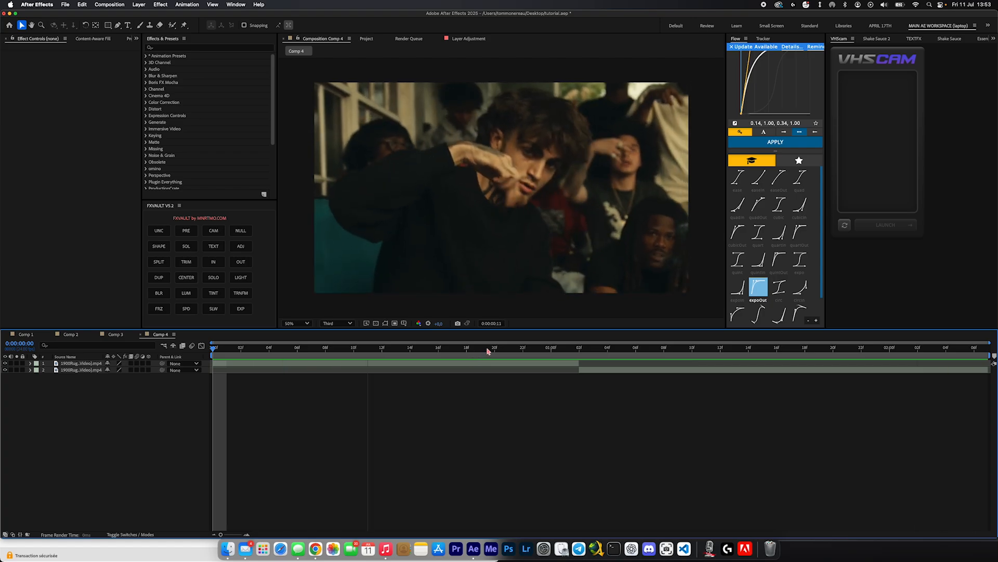
{"action": "left_click", "coordinate": [240, 245]}
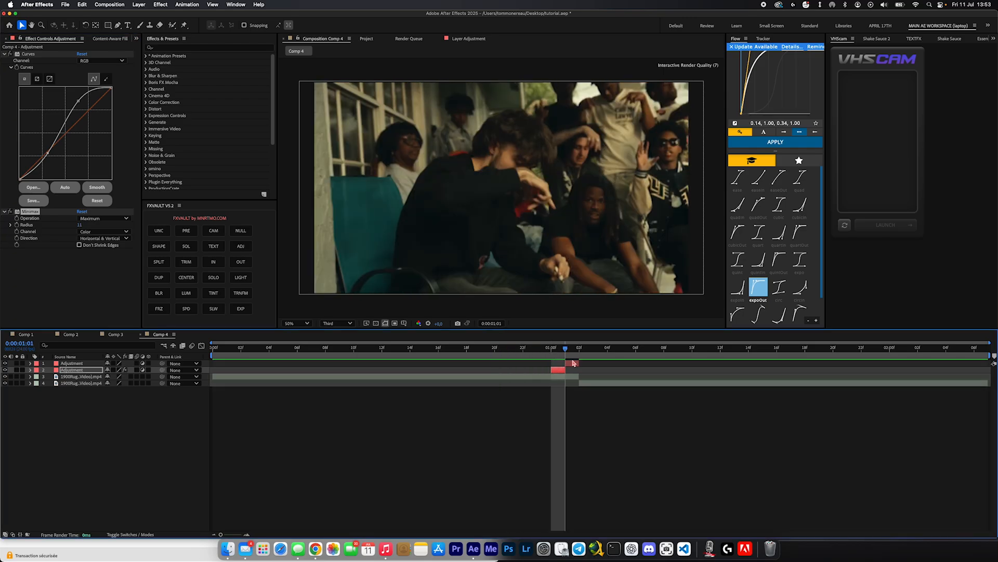
Give the adjustment layer after the cut CC Light Burst 2.5 and a Curves lifted to brighten the frame
{"action": "left_click", "coordinate": [72, 363]}
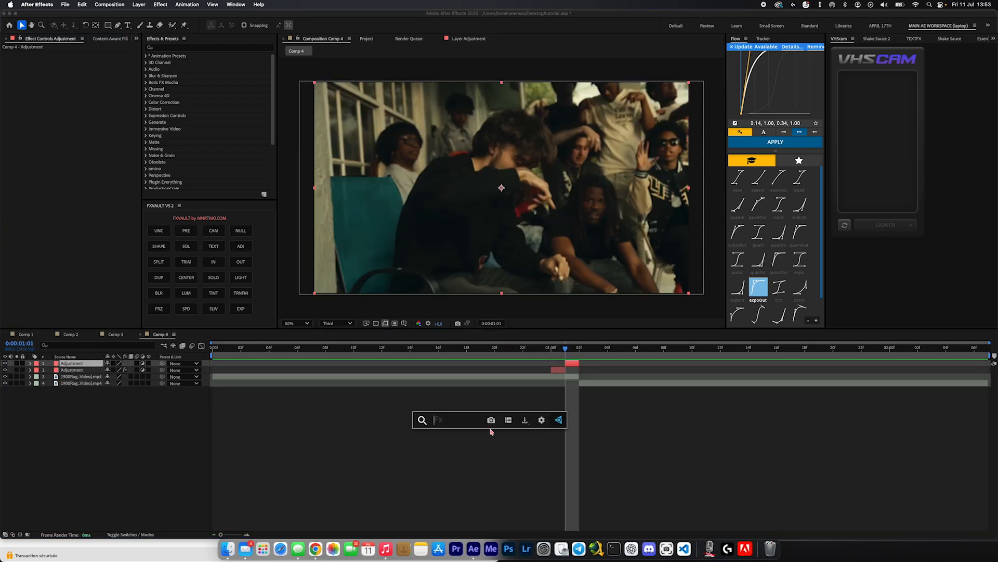
{"action": "type", "text": "cc ligh"}
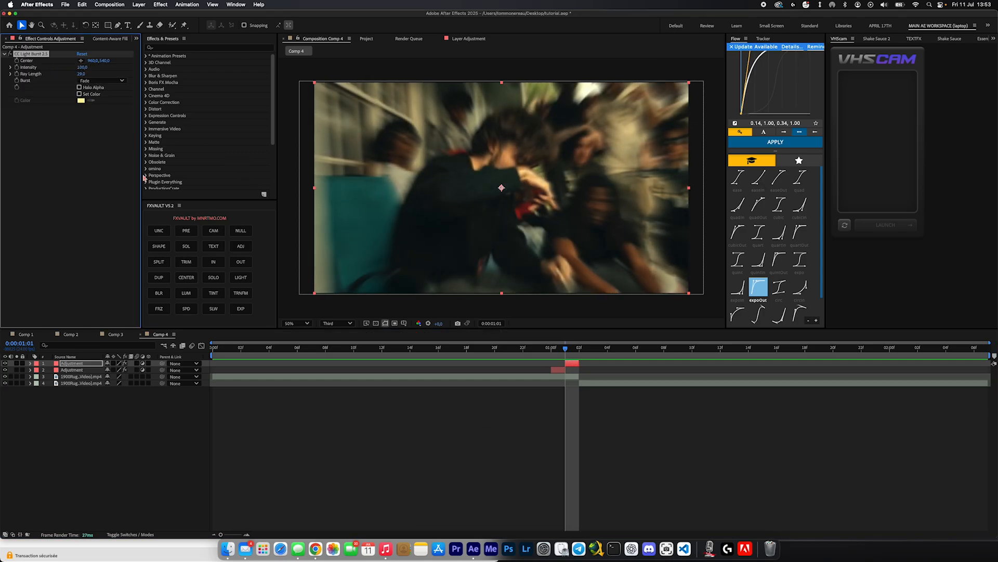
{"action": "type", "text": "curv"}
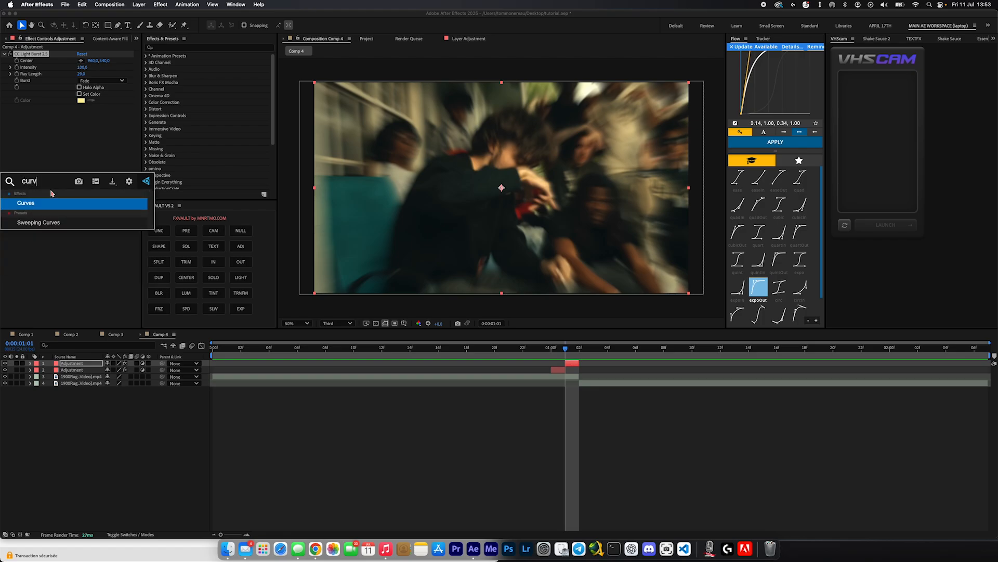
{"action": "double_click", "coordinate": [25, 203]}
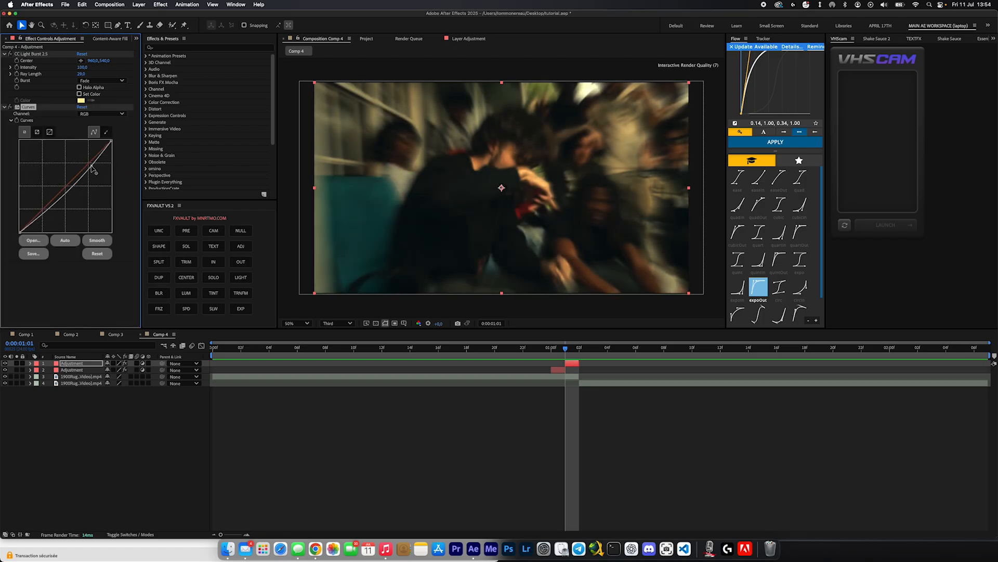
{"action": "left_click_drag", "start_coordinate": [93, 166], "coordinate": [37, 202]}
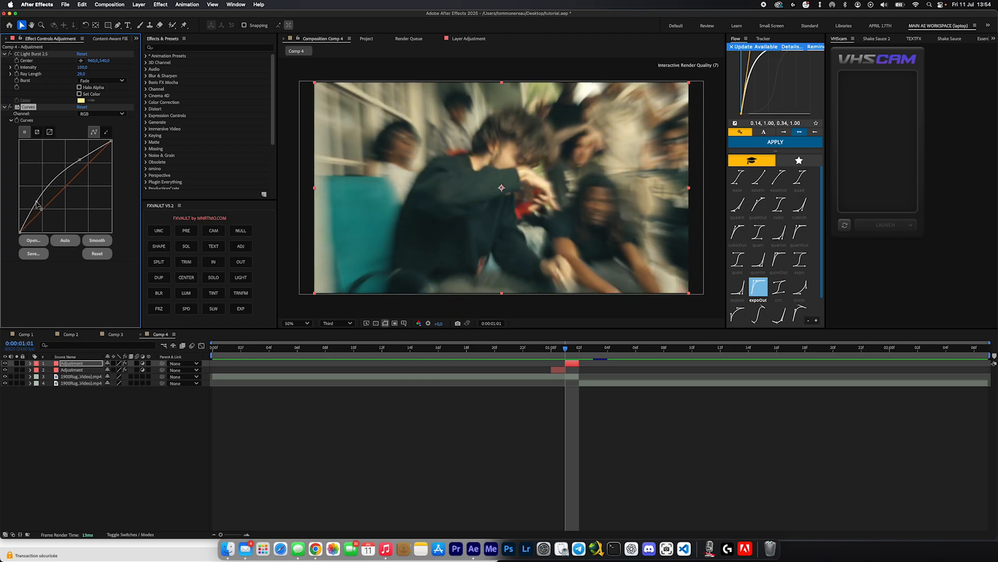
Add VR Glow and Wave Warp to the same adjustment layer for a glowing, wavy frame
{"action": "type", "text": "VT"}
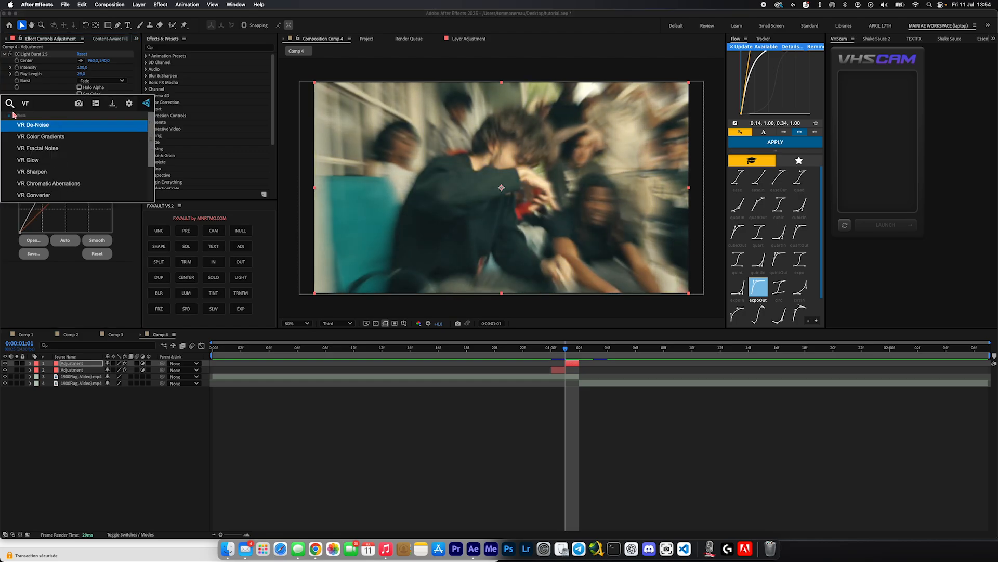
{"action": "double_click", "coordinate": [28, 160]}
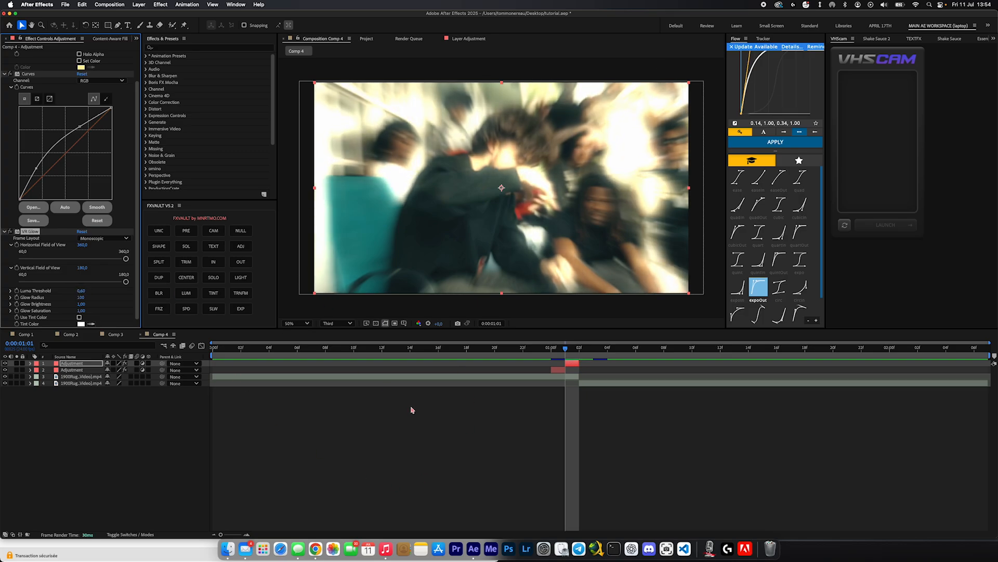
{"action": "type", "text": "wave"}
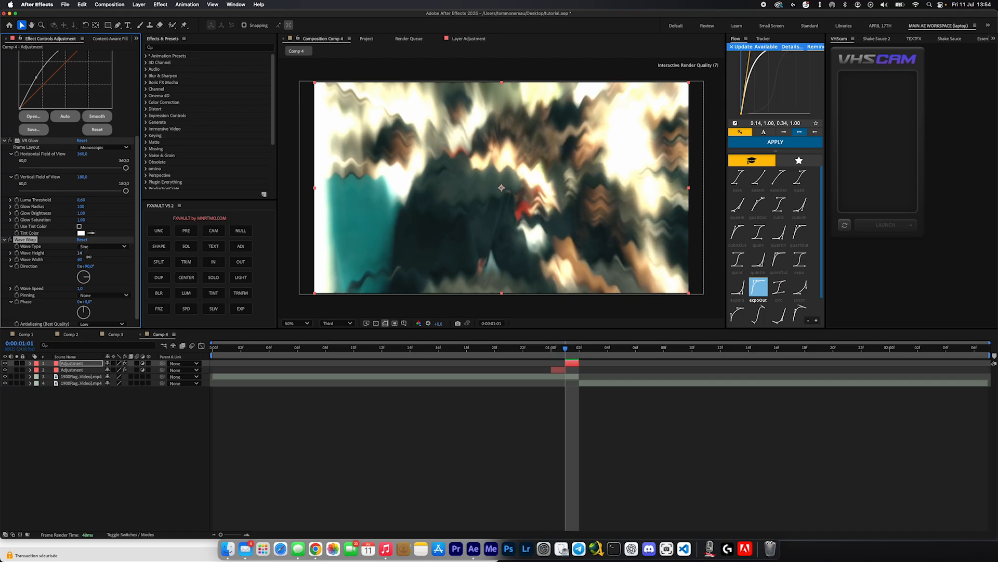
Set Wave Warp to square waves and the duplicated Wave Warp 2 to noise waves
{"action": "left_click", "coordinate": [102, 246]}
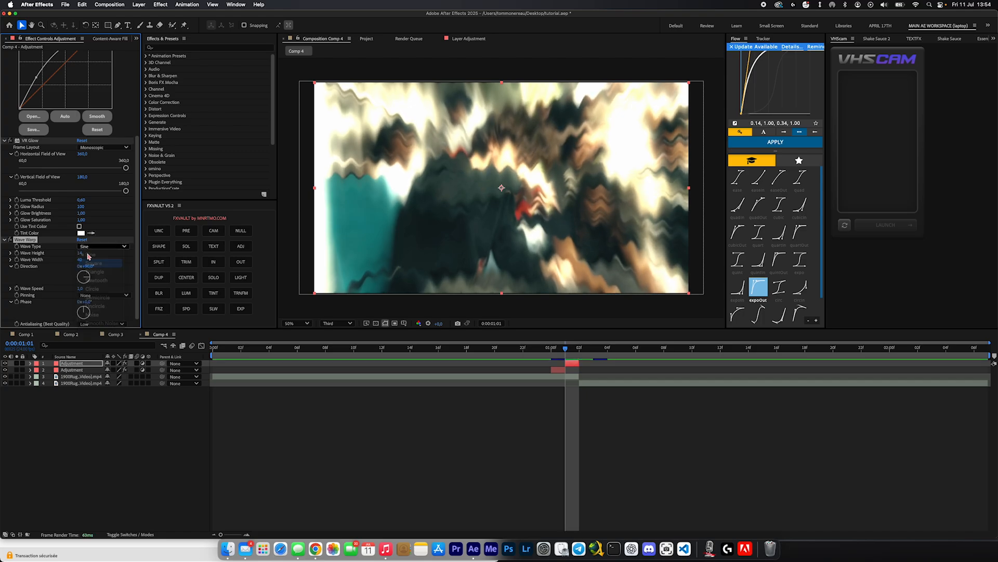
{"action": "left_click", "coordinate": [94, 262]}
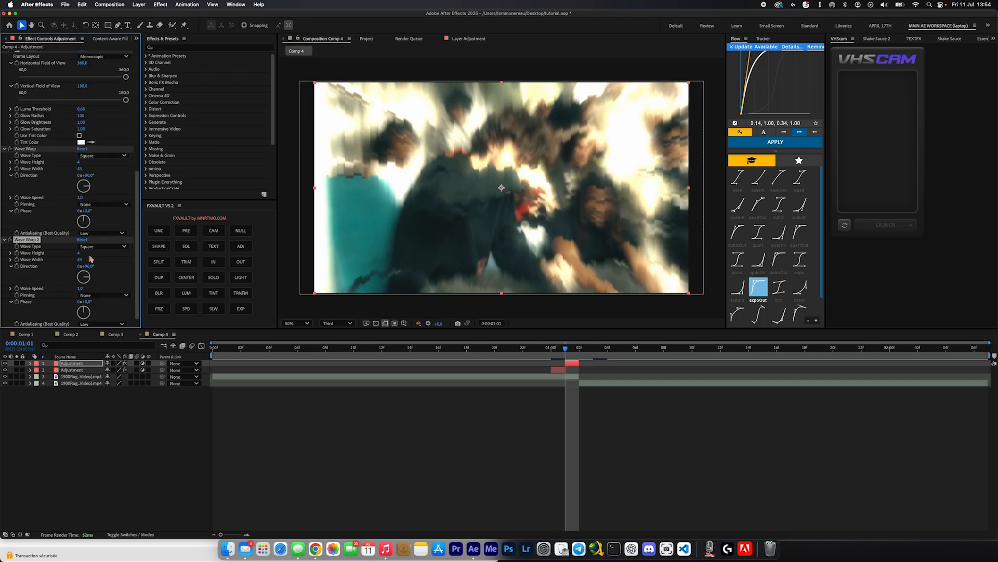
{"action": "left_click", "coordinate": [102, 247]}
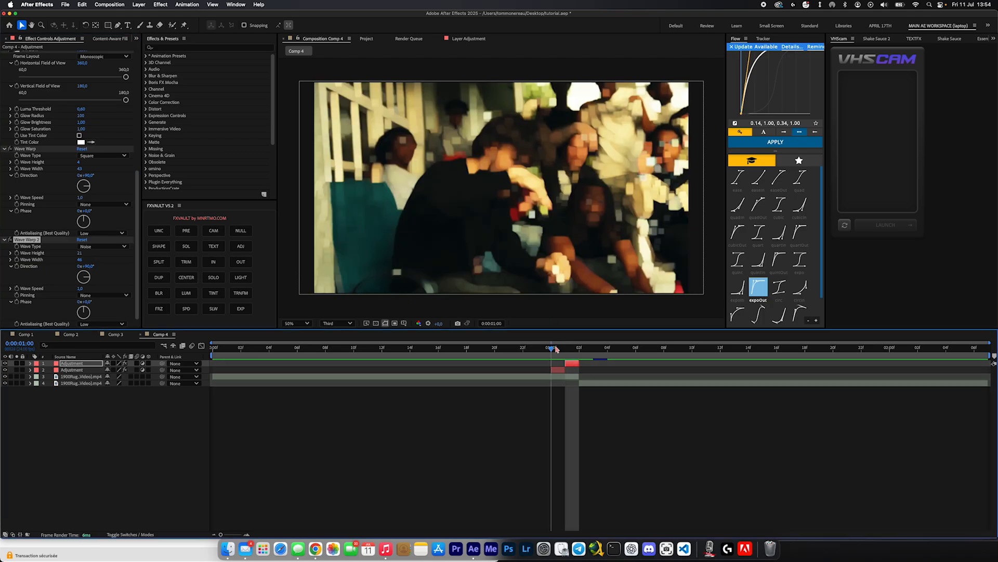
Scrub to the frame just before the cut for a new one-frame adjustment layer
{"action": "left_click", "coordinate": [354, 348]}
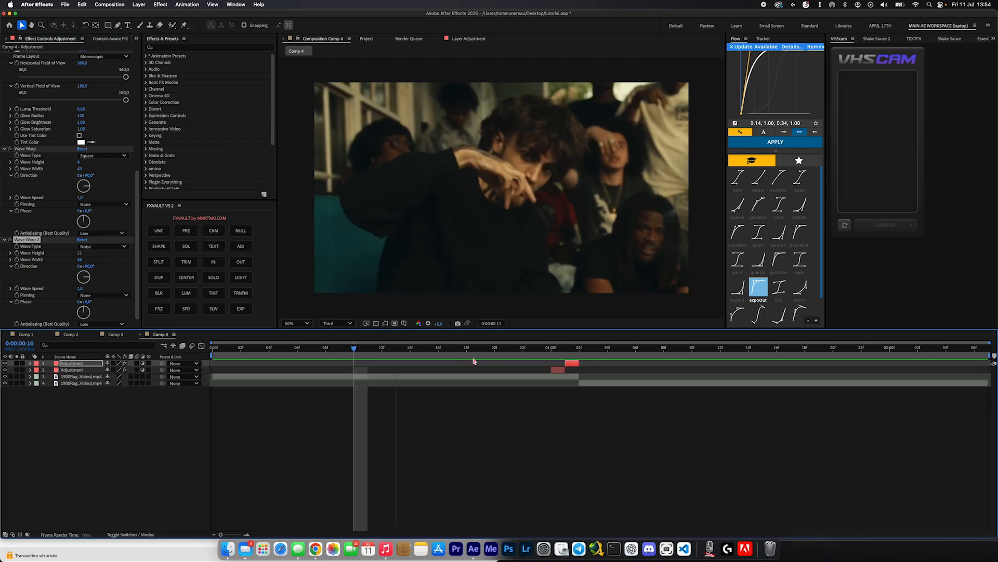
{"action": "left_click", "coordinate": [495, 347]}
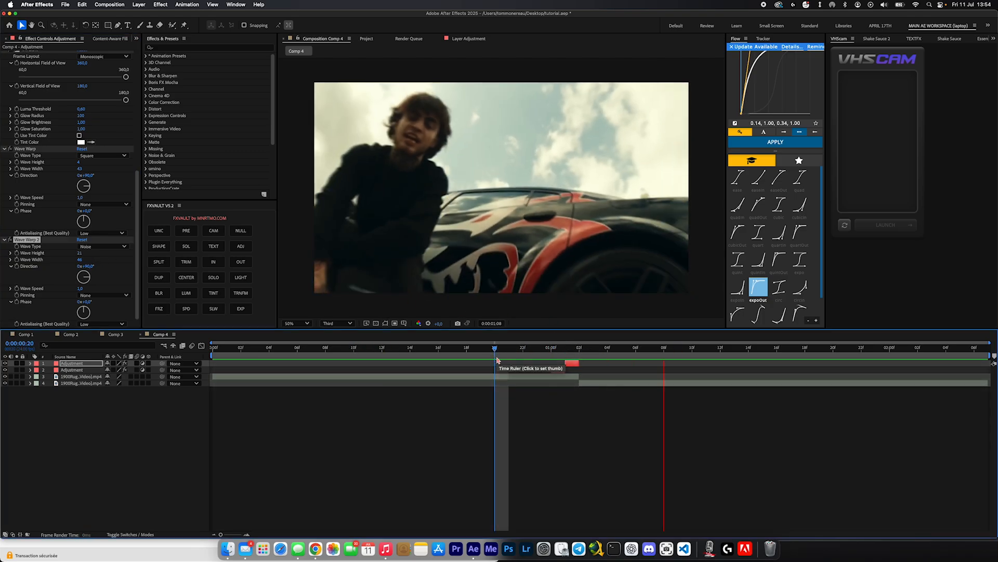
{"action": "left_click", "coordinate": [537, 348]}
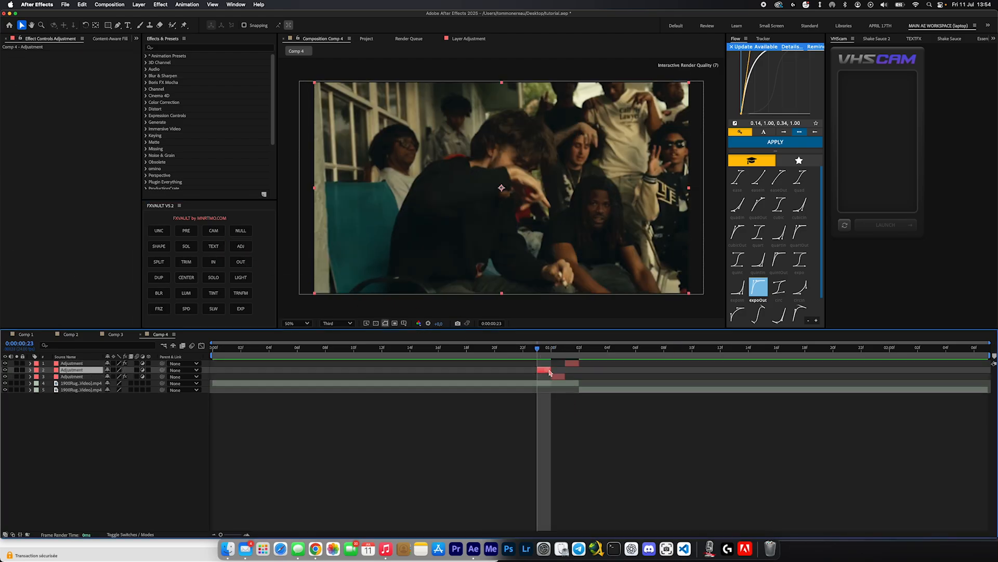
Apply a Framer preset with Tint and Glow from FRAMERS (1 FRAME ADJ LAYER) to the new layer
{"action": "left_click", "coordinate": [146, 55]}
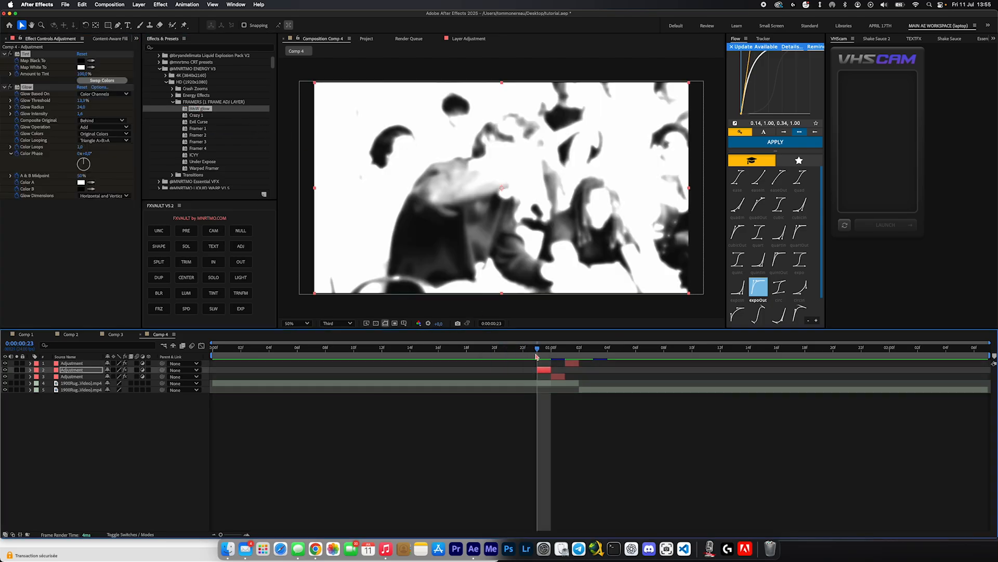
{"action": "left_click", "coordinate": [240, 245]}
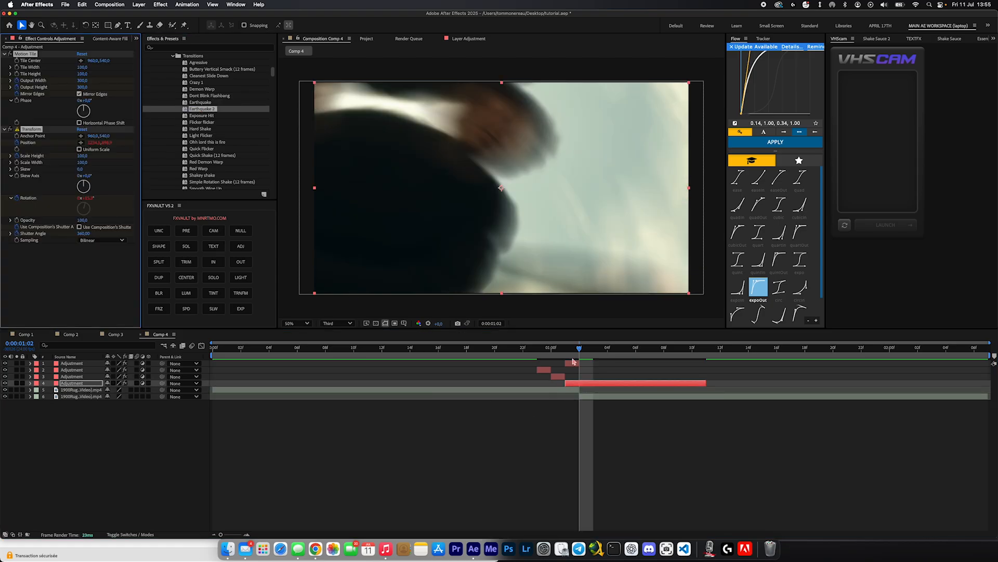
Apply a shake preset with Motion Tile and rotating Transform to a longer adjustment layer after the cut
{"action": "left_click", "coordinate": [85, 233]}
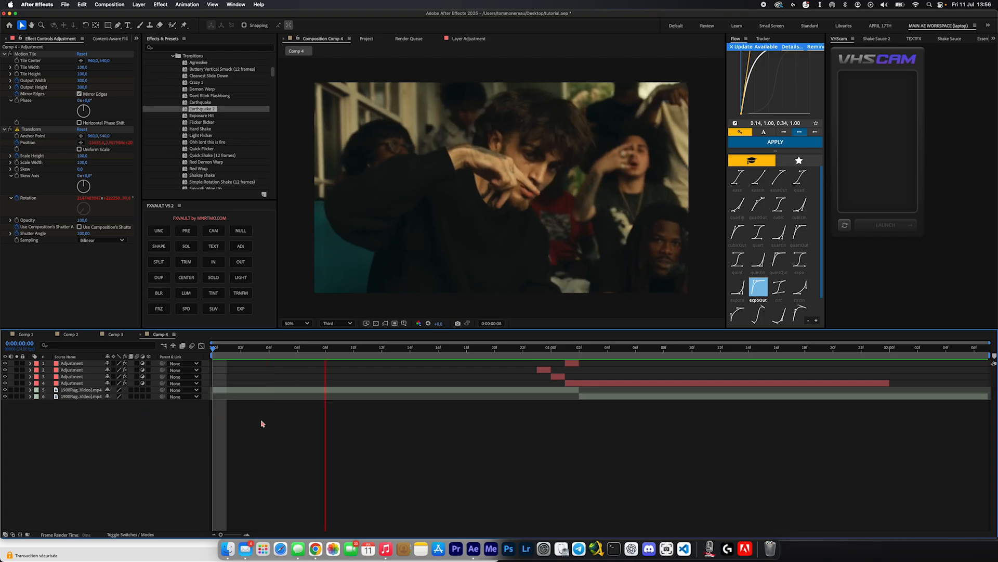
Clear the selection so another adjustment layer can take the Quick Shake (12 frames) preset
{"action": "left_click", "coordinate": [876, 348]}
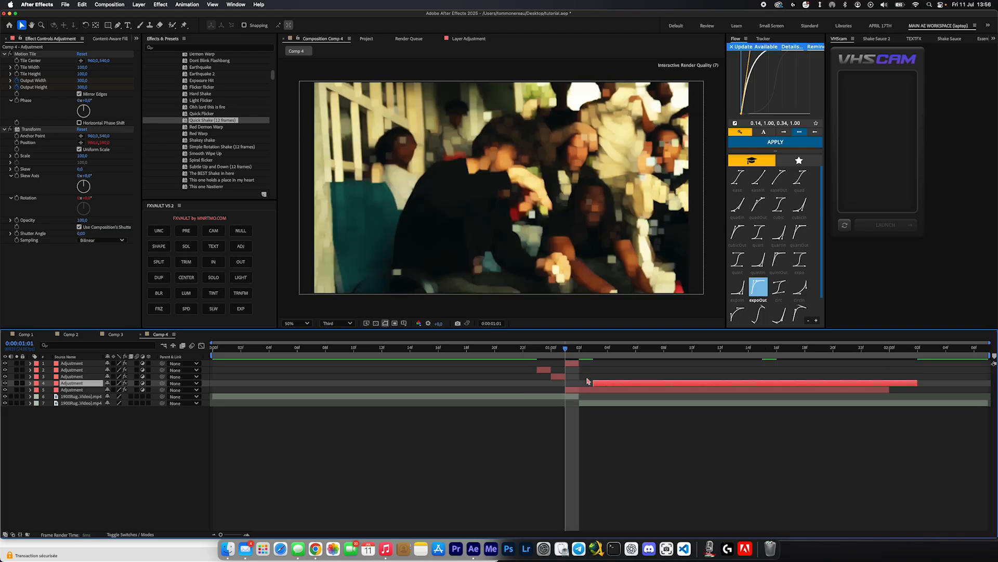
Shift the Quick Shake adjustment layer a few frames later than the first shake layer
{"action": "left_click", "coordinate": [649, 347]}
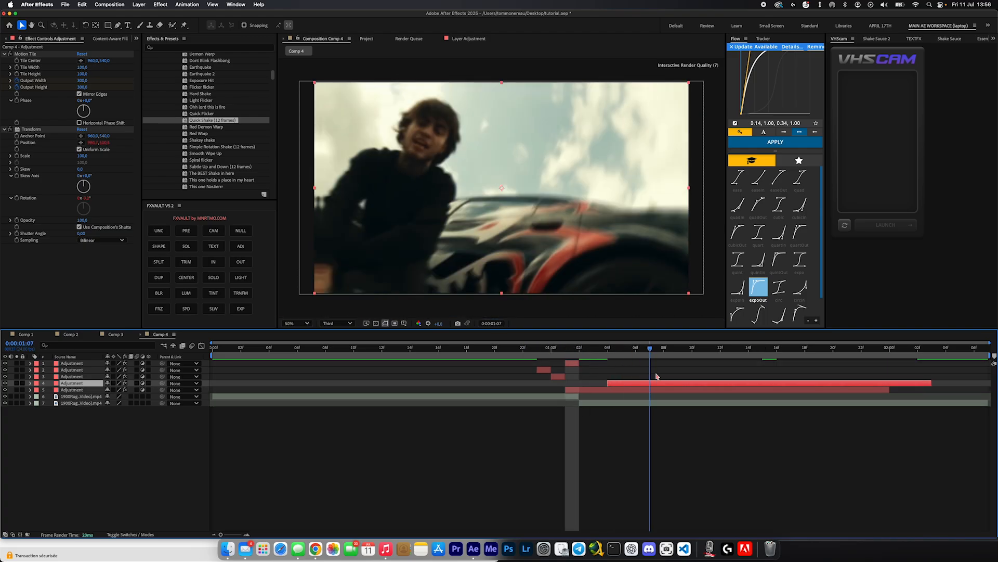